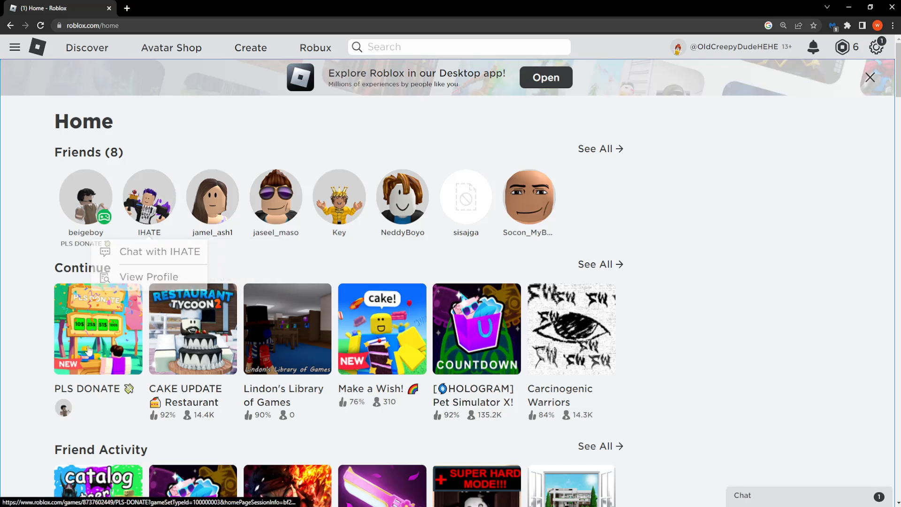
Step: Attempt to play PLS DONATE from the Home page, reaching the Open Roblox browser prompt
left_click(97, 329)
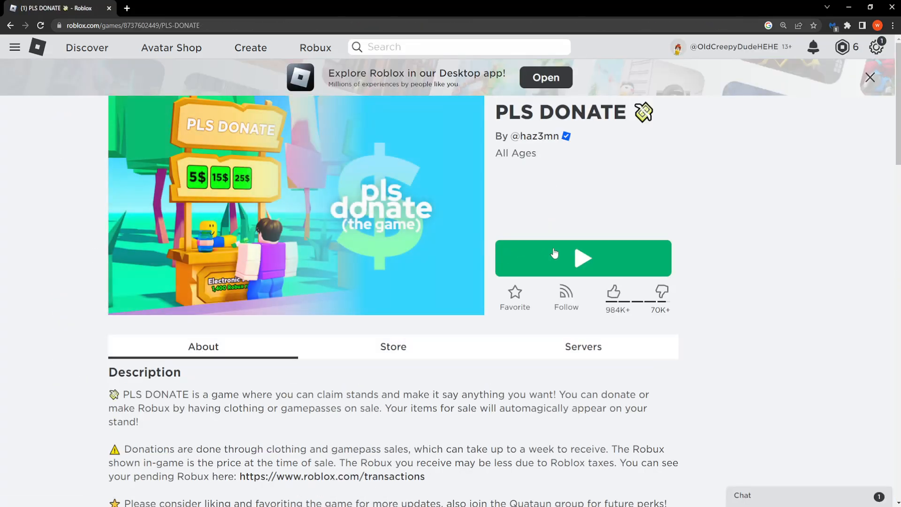
left_click(582, 257)
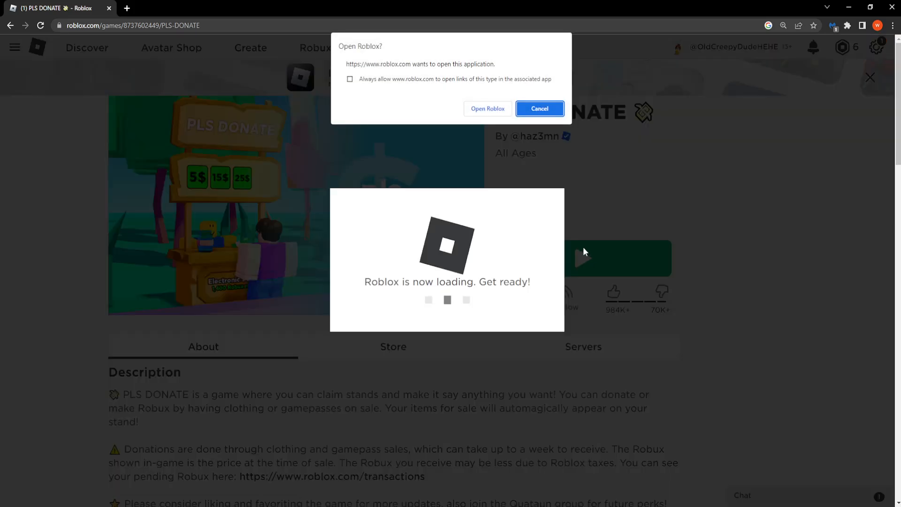
mouse_move(503, 129)
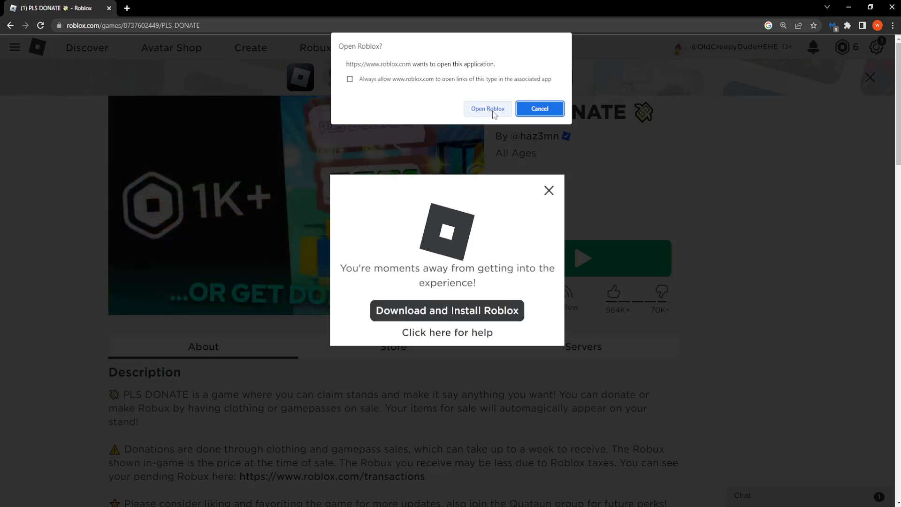
left_click(539, 109)
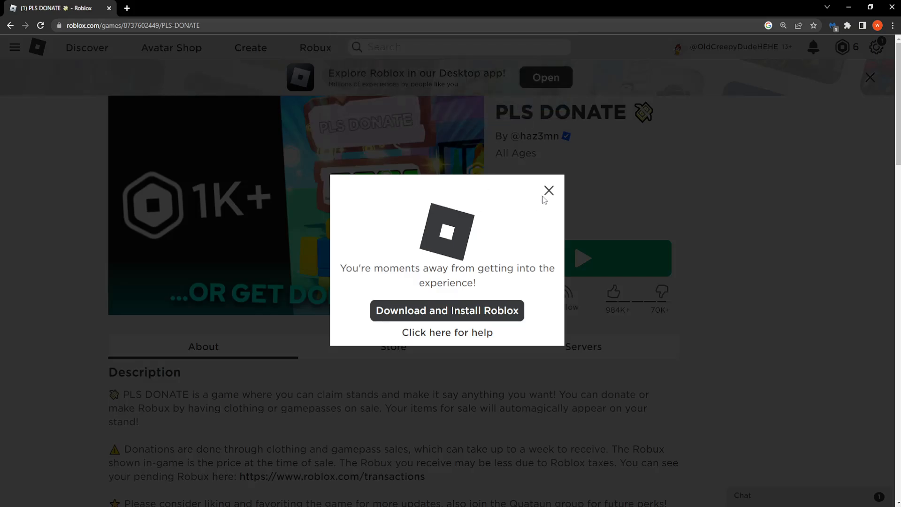
Step: Dismiss the install prompt and reach Apps & features via a search for 'add or remove programs'
left_click(548, 190)
type("add or remove")
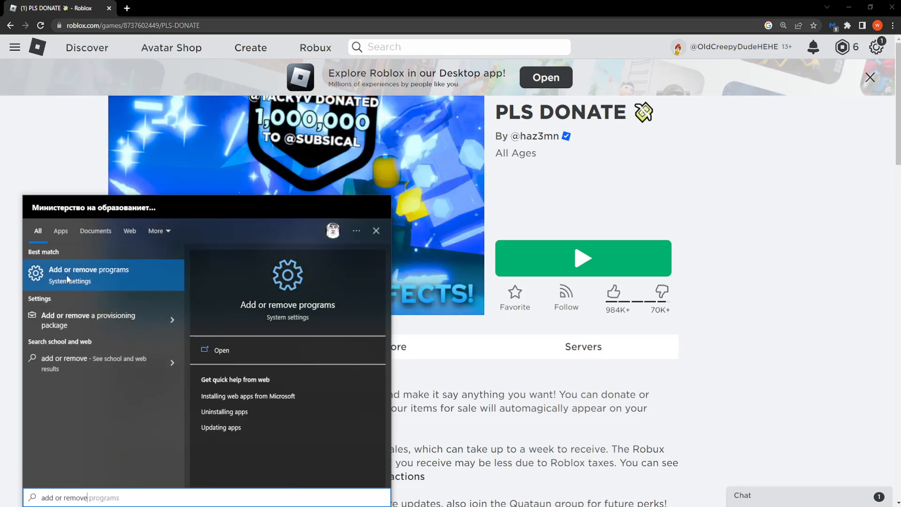
left_click(88, 274)
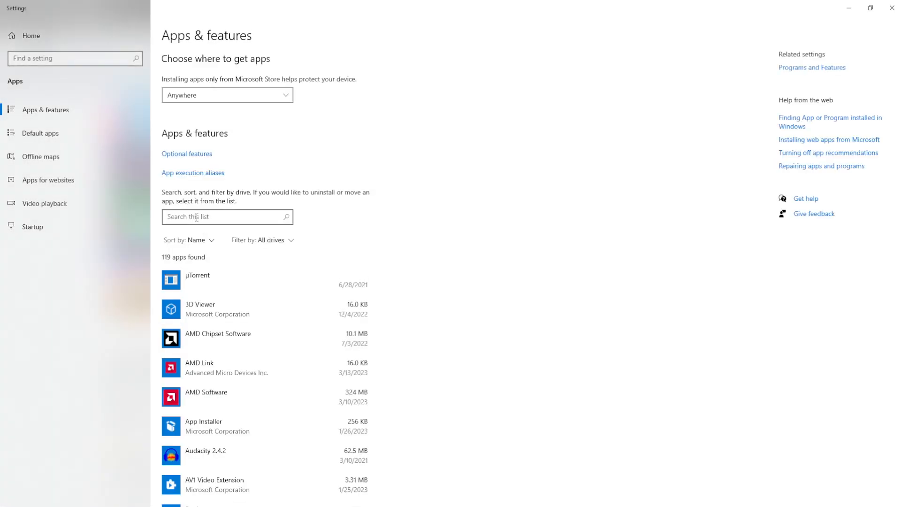
Step: Filter the app list to 'roblox' and uninstall Roblox Player for PC GAMER
left_click(227, 217)
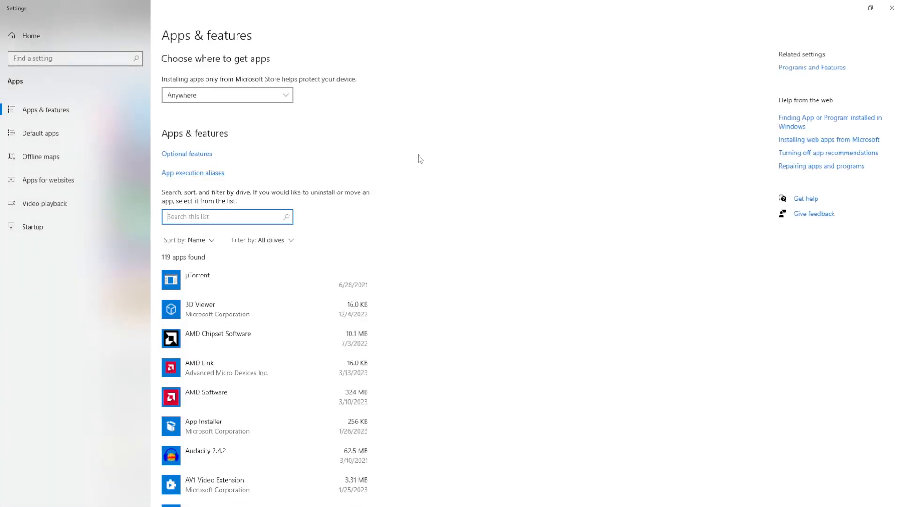
type("roblox")
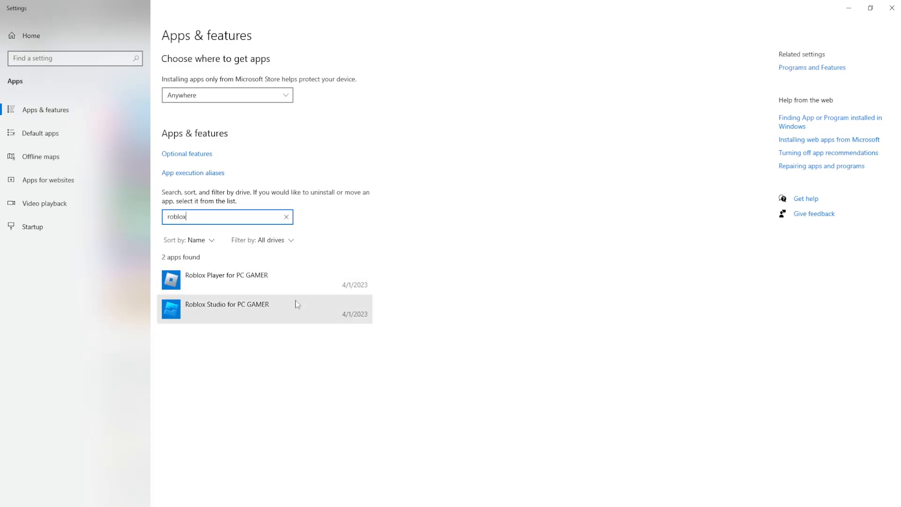
left_click(226, 279)
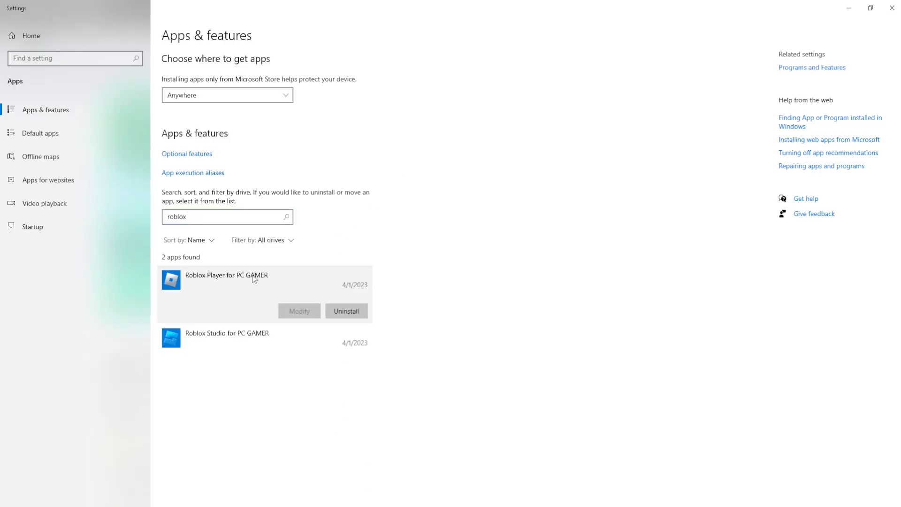
mouse_move(232, 279)
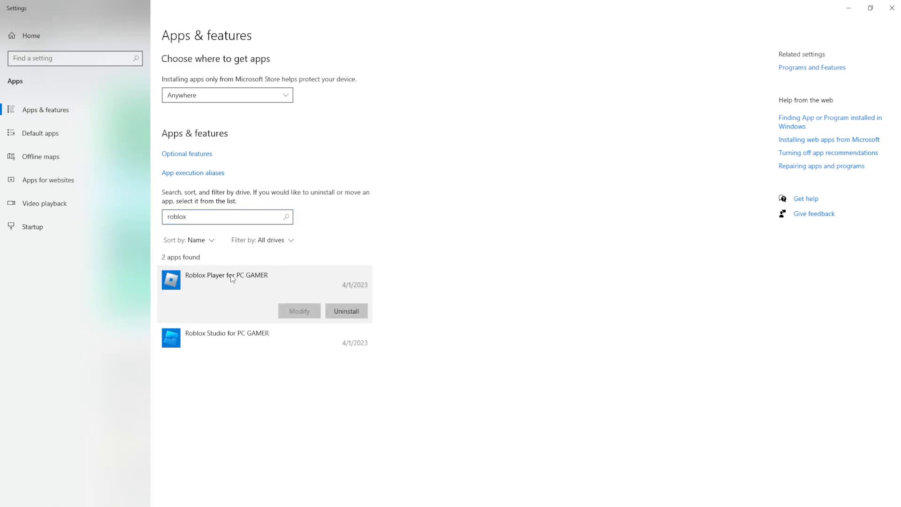
left_click(346, 310)
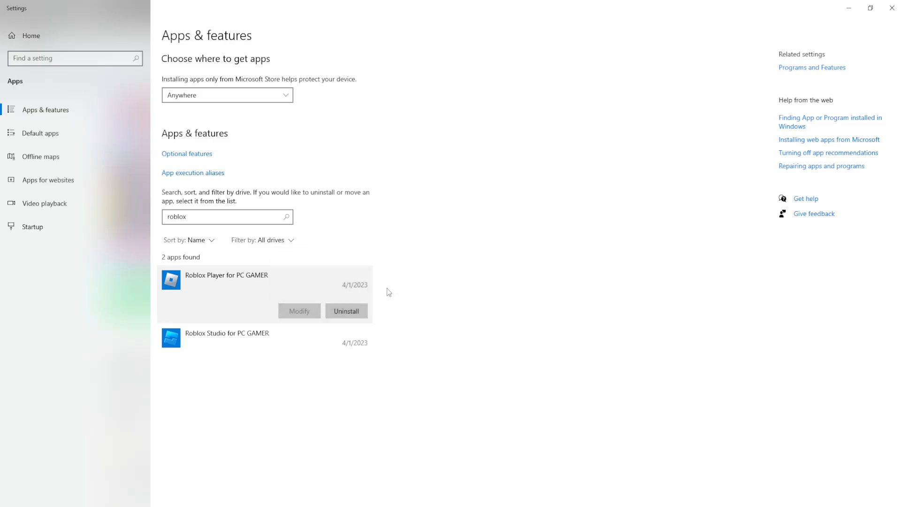
left_click(345, 310)
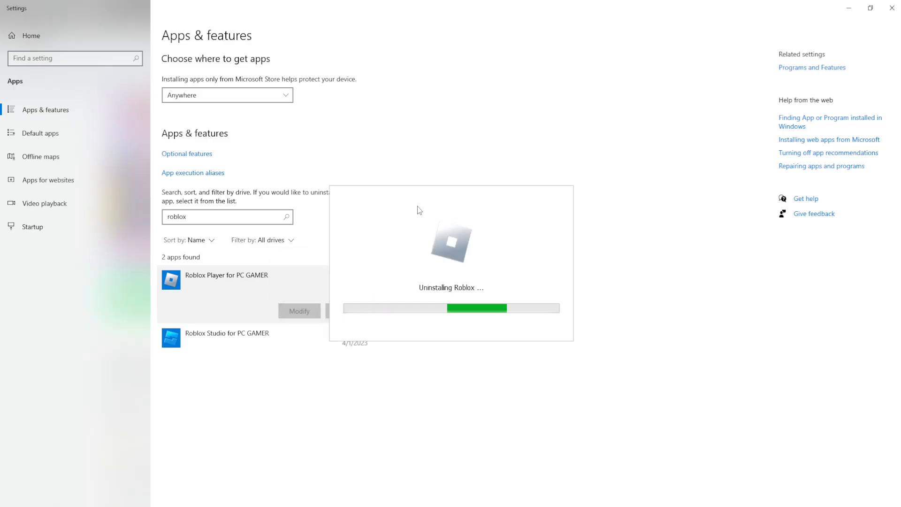
mouse_move(450, 219)
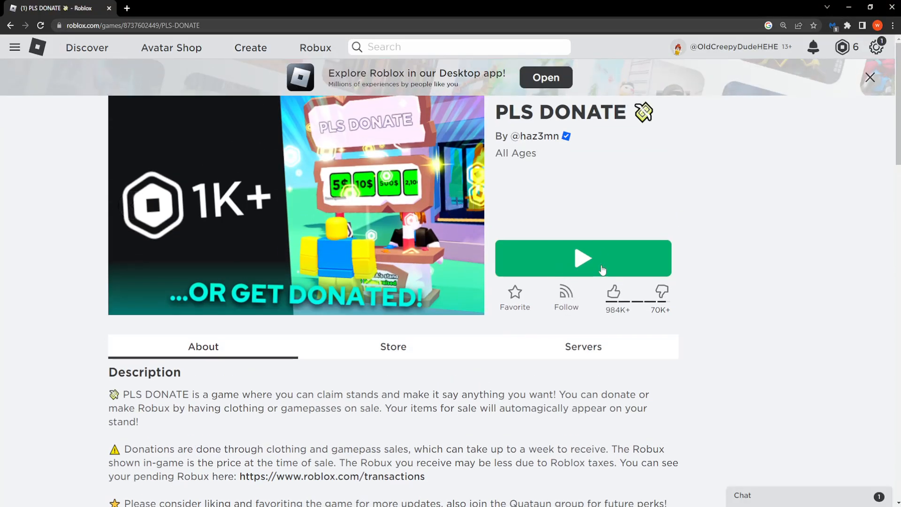
Step: Retry Play on PLS DONATE, download the installer and run RobloxPlayerLauncher.exe
left_click(582, 258)
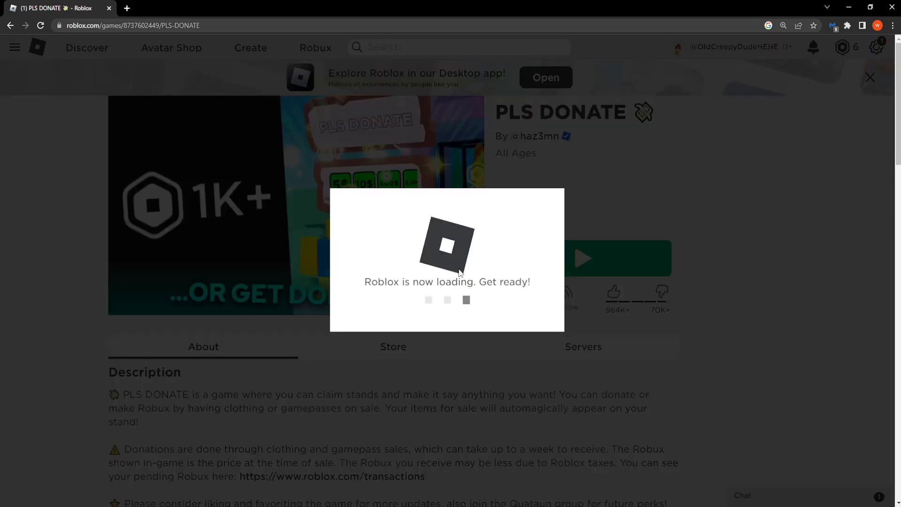
mouse_move(349, 262)
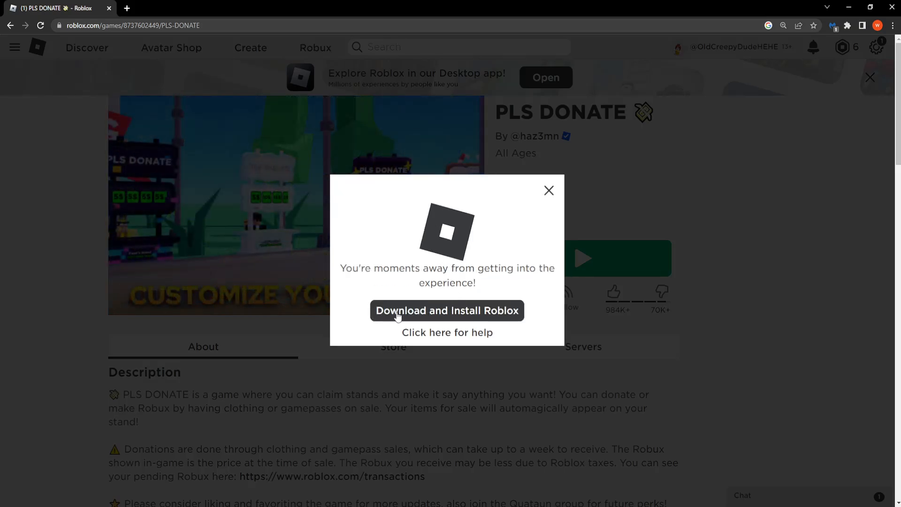
left_click(447, 310)
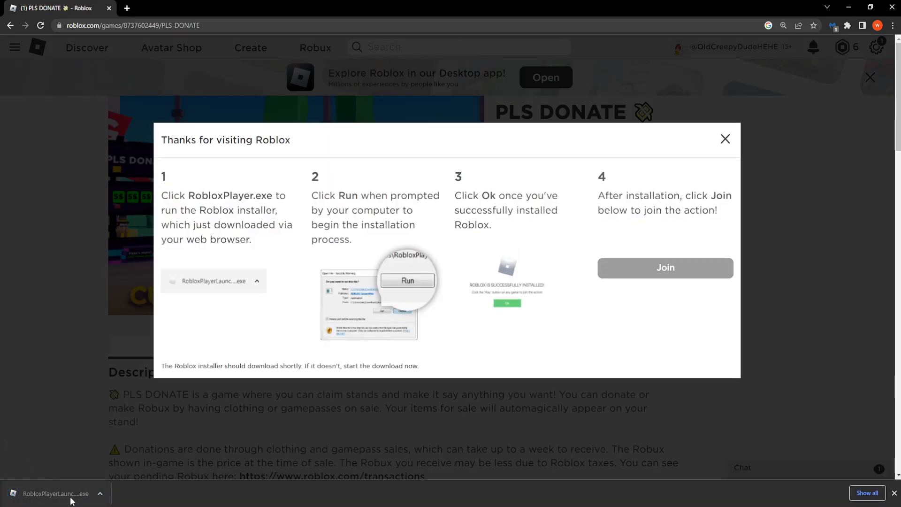
left_click(55, 494)
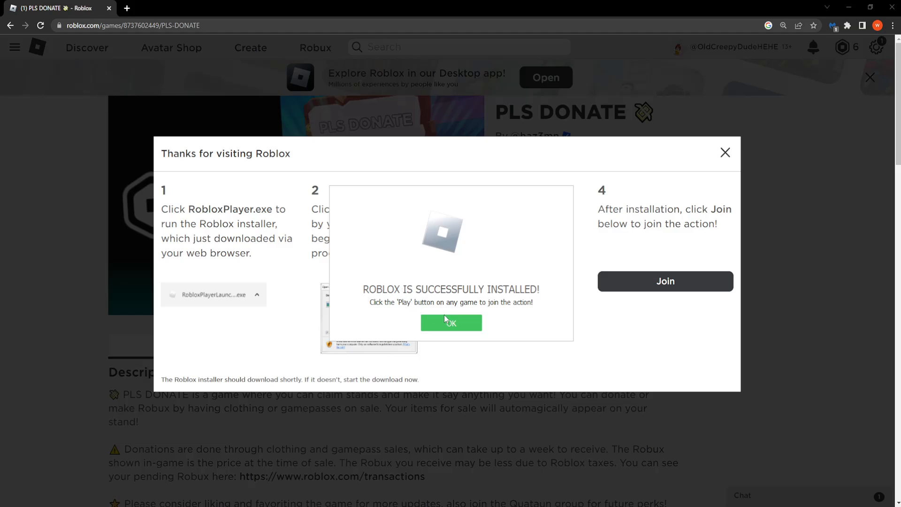
Step: Confirm the install success and play PLS DONATE so the Roblox client starts joining
left_click(451, 322)
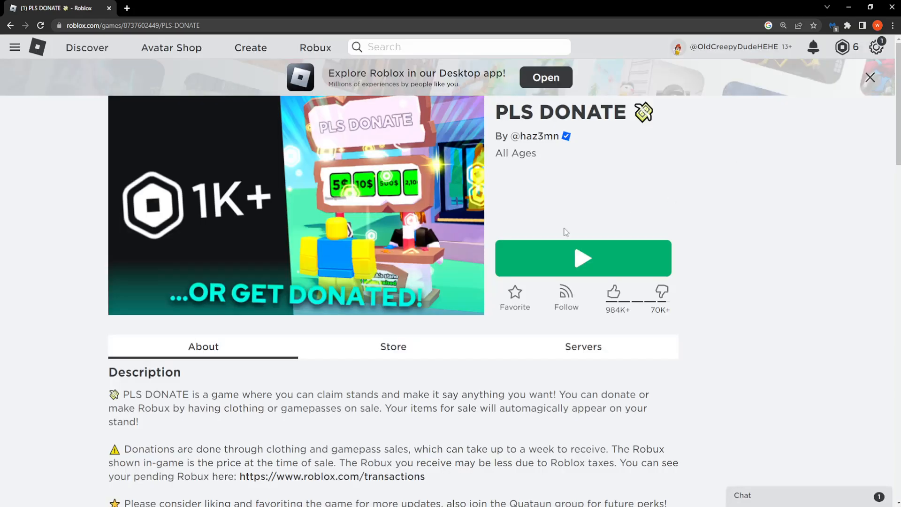
left_click(583, 258)
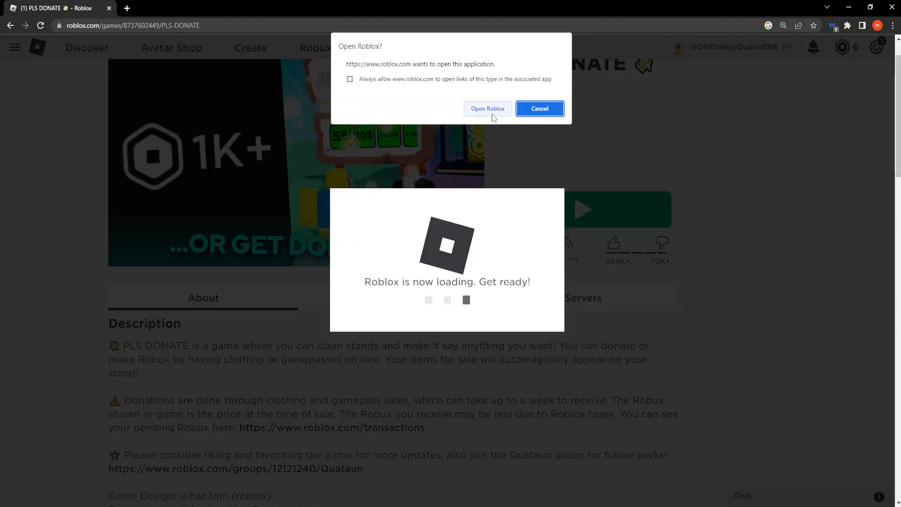
left_click(487, 109)
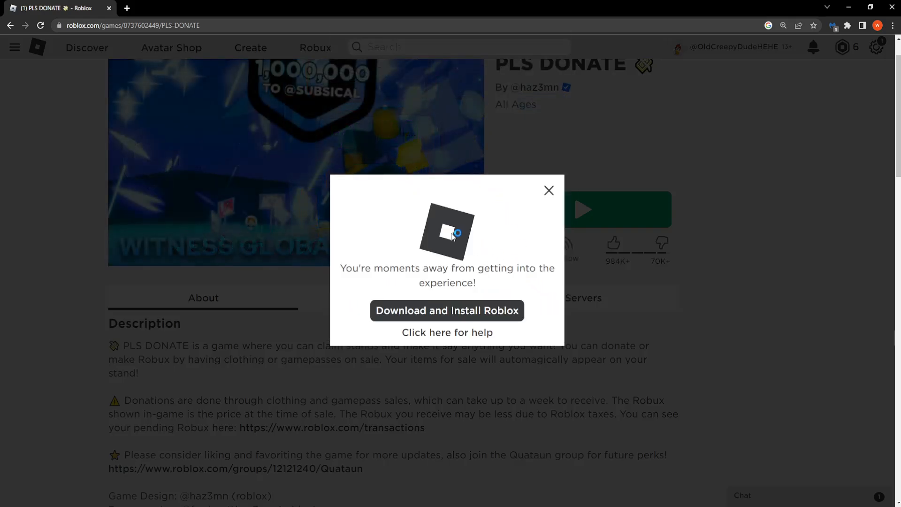
left_click(447, 311)
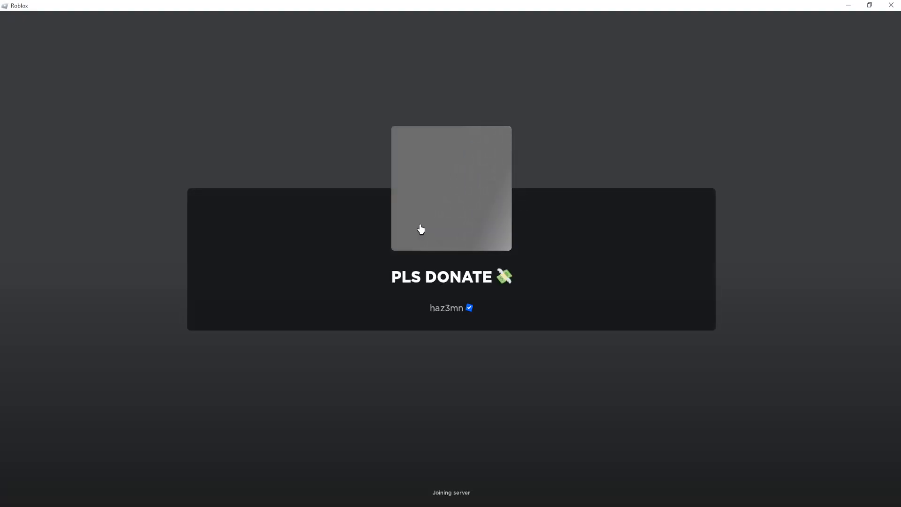